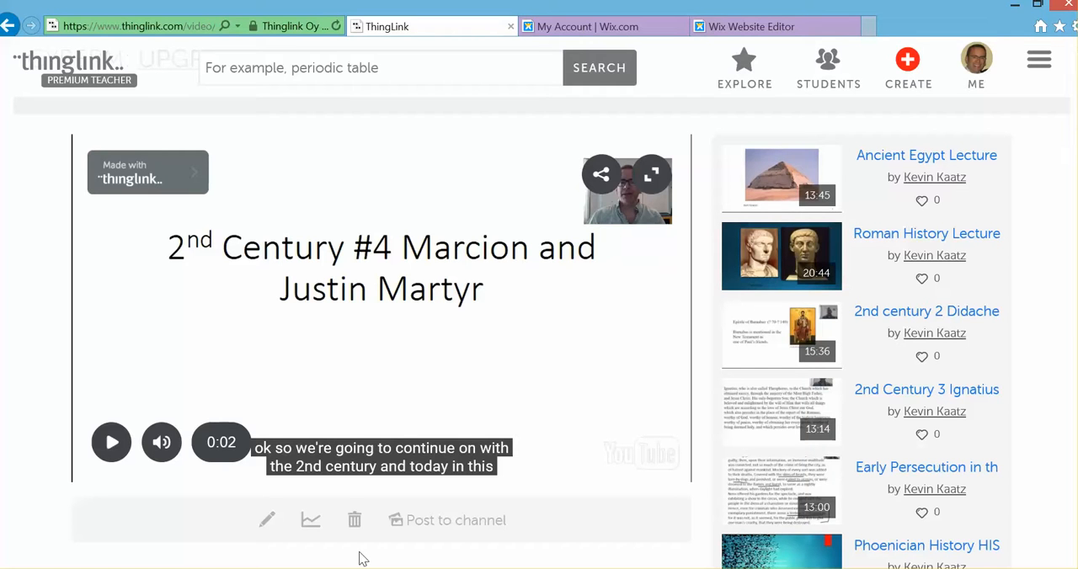
{"action": "mouse_move", "coordinate": [474, 426]}
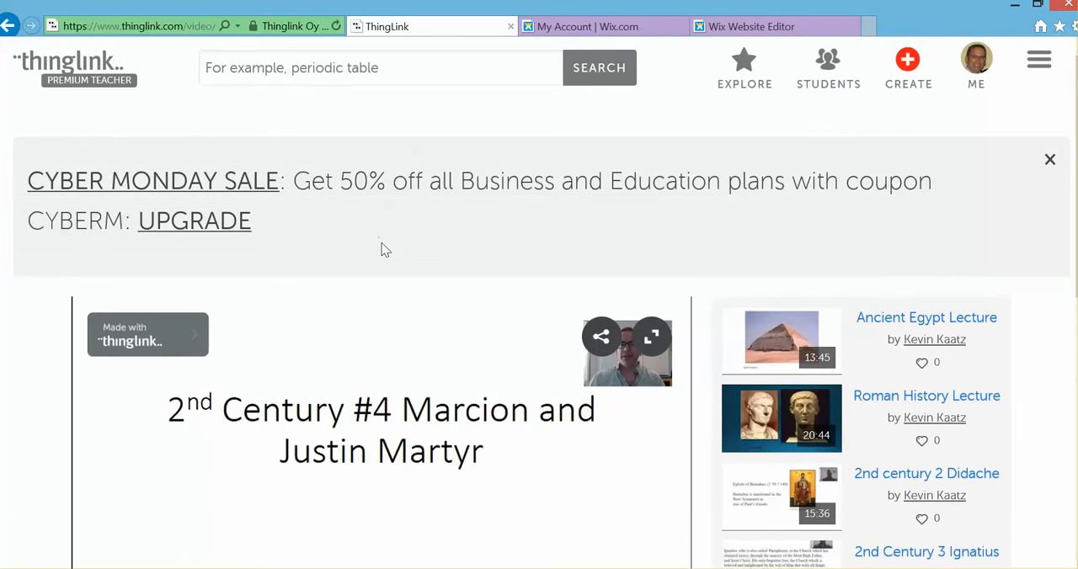
- Bring up ThingLink's share panel for the Marcion and Justin Martyr video and select its iframe embed code
{"action": "left_click", "coordinate": [1050, 159]}
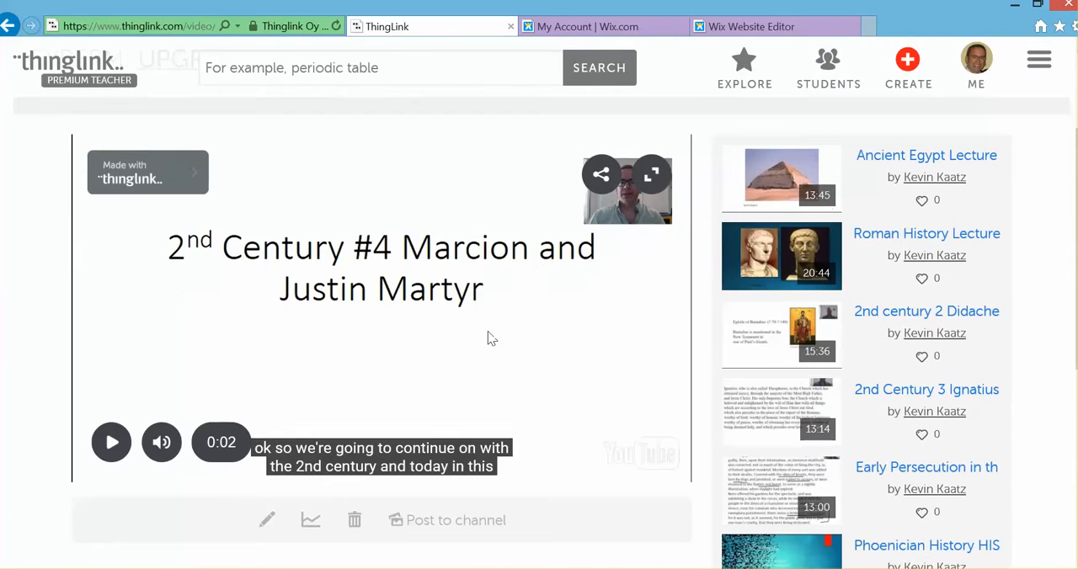
{"action": "mouse_move", "coordinate": [448, 364]}
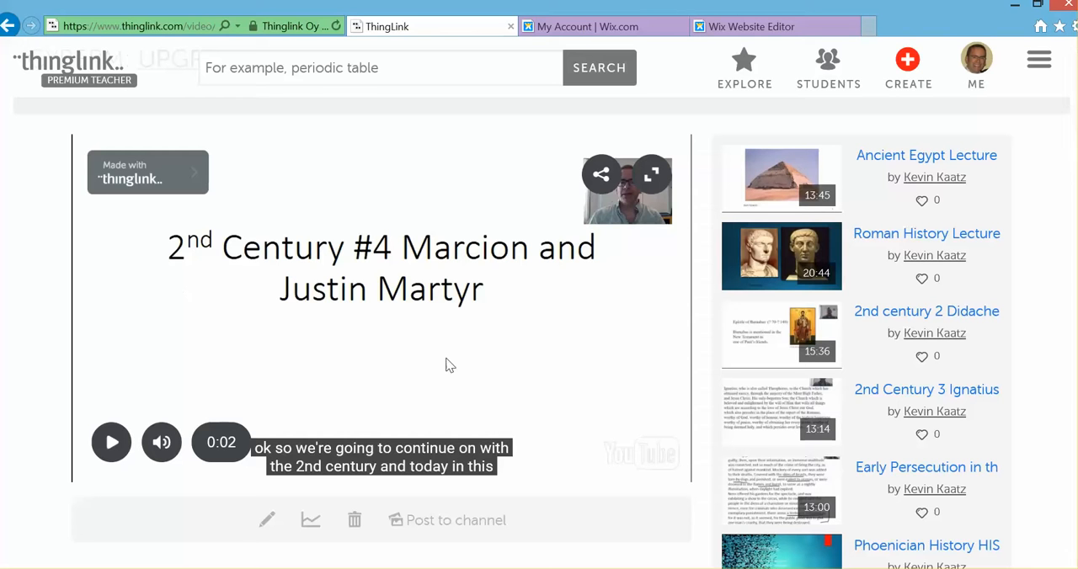
{"action": "mouse_move", "coordinate": [485, 370]}
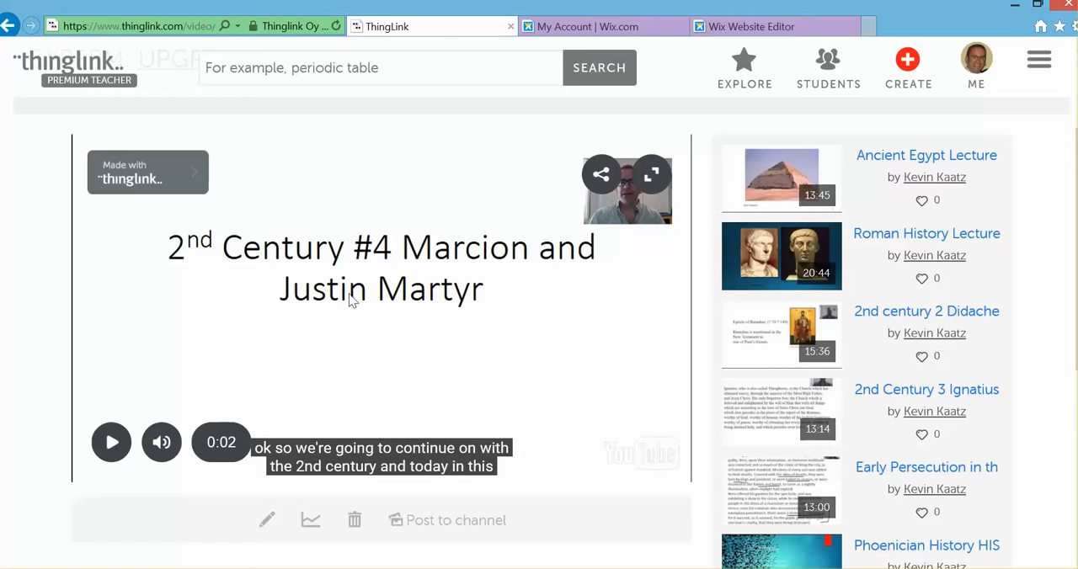
{"action": "mouse_move", "coordinate": [465, 313]}
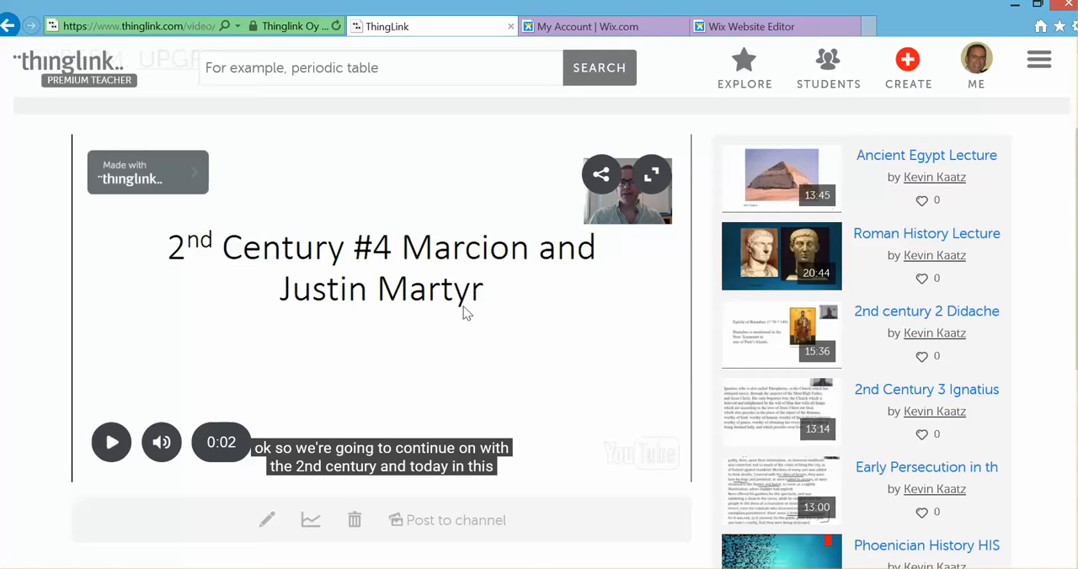
{"action": "mouse_move", "coordinate": [602, 175]}
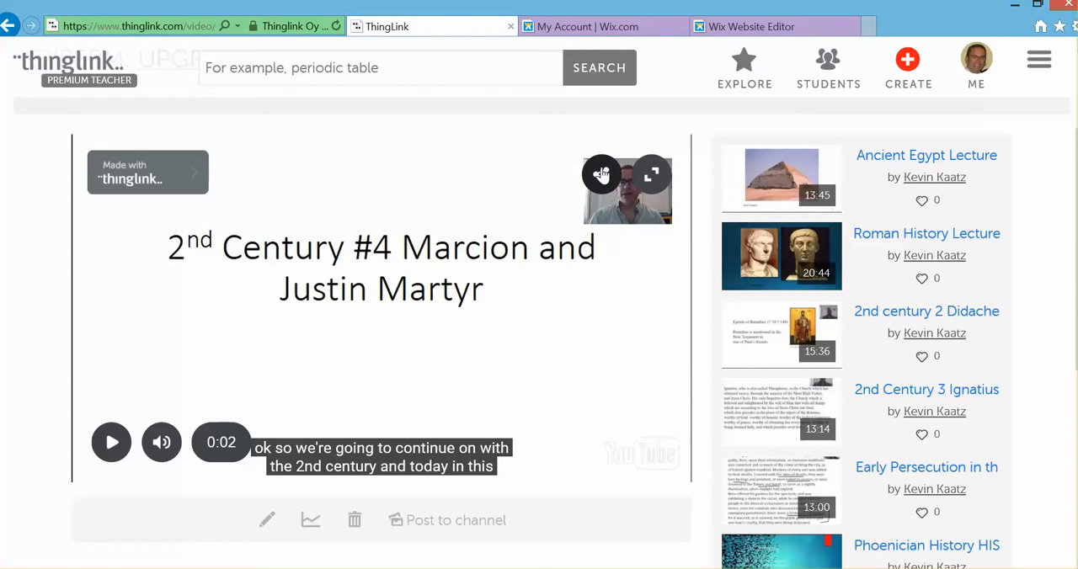
{"action": "left_click", "coordinate": [602, 175]}
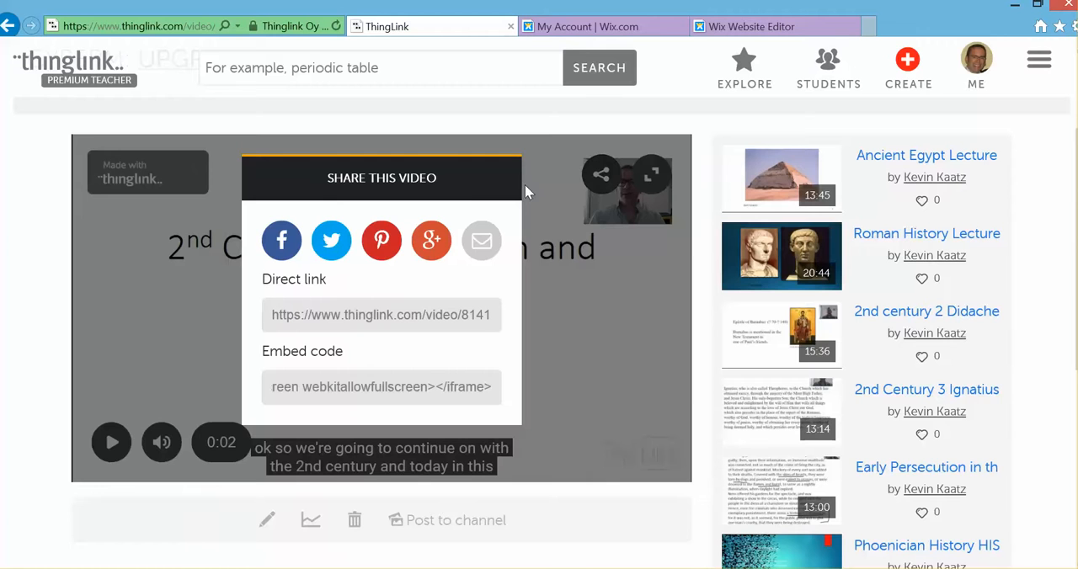
{"action": "mouse_move", "coordinate": [283, 401]}
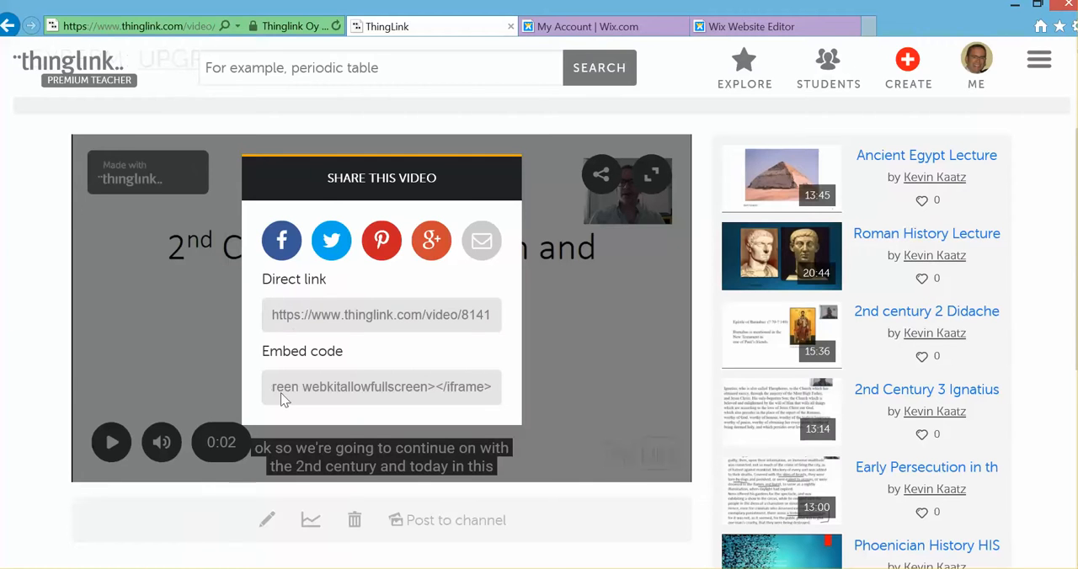
{"action": "mouse_move", "coordinate": [370, 391]}
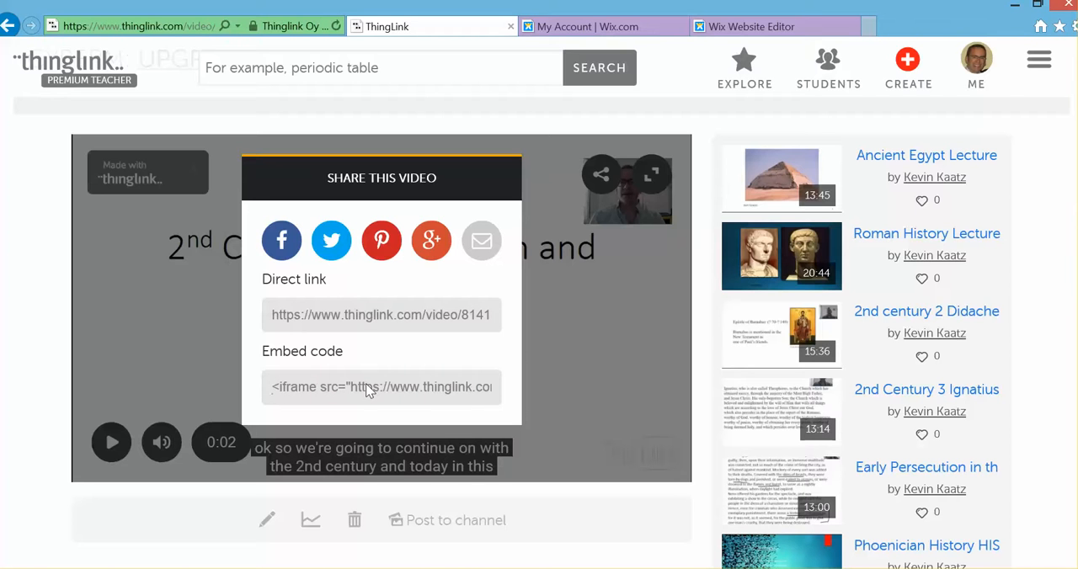
{"action": "left_click", "coordinate": [380, 388]}
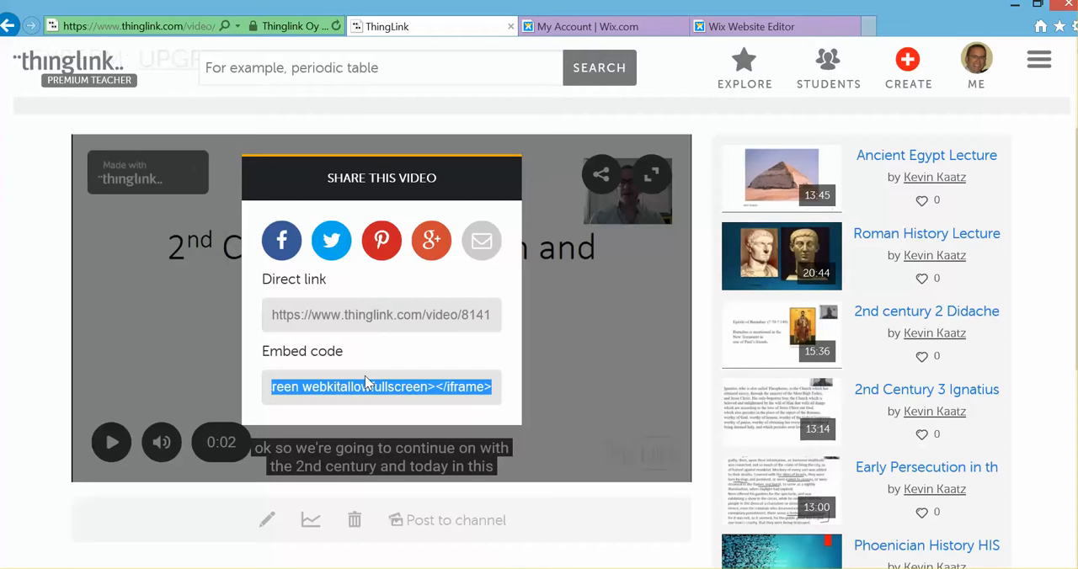
{"action": "mouse_move", "coordinate": [408, 430]}
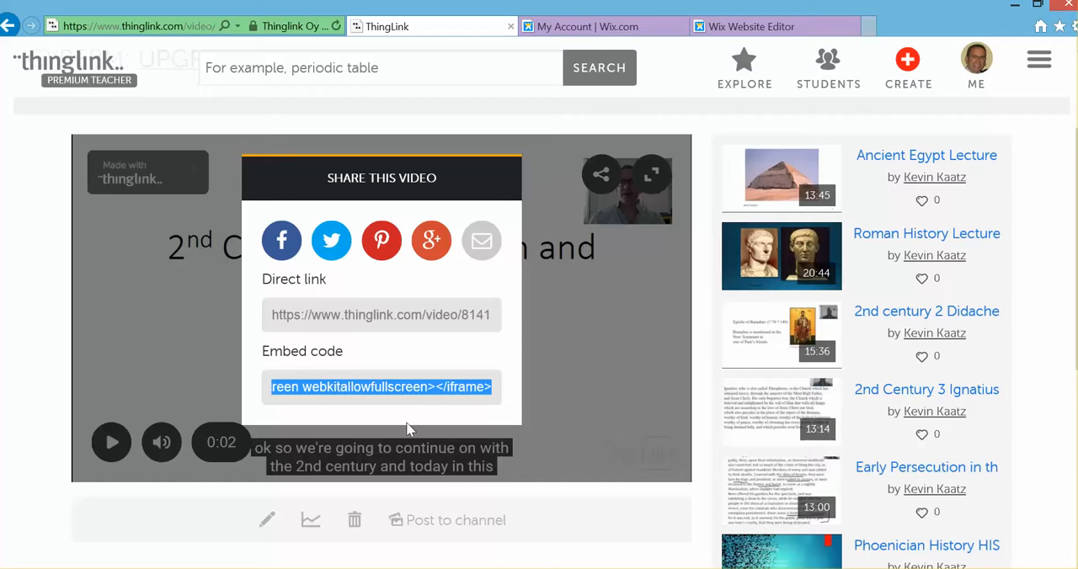
{"action": "mouse_move", "coordinate": [674, 27]}
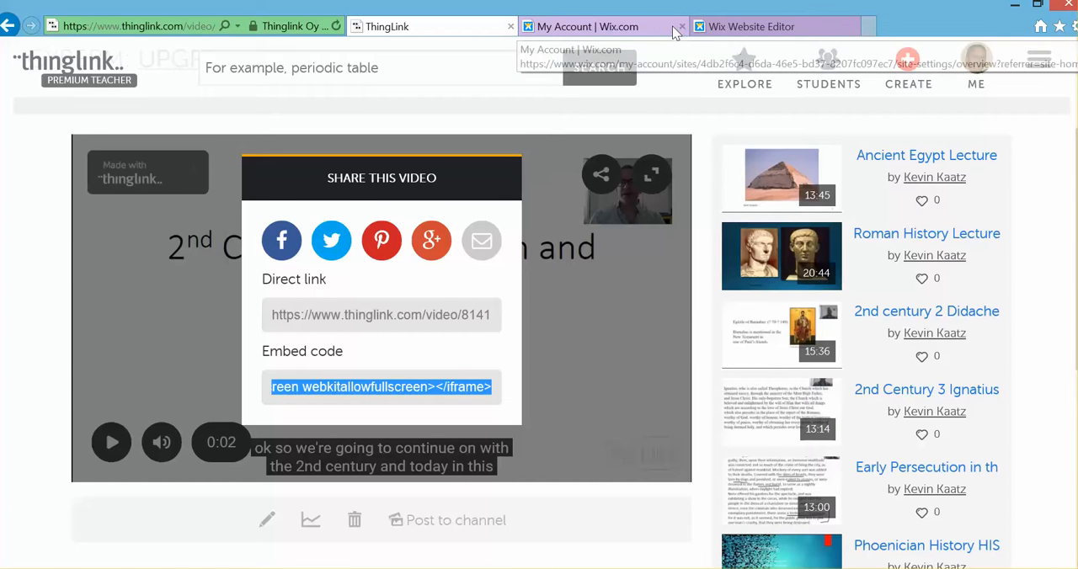
- Add a new site page and name it 'Interactive Video'
{"action": "left_click", "coordinate": [749, 27]}
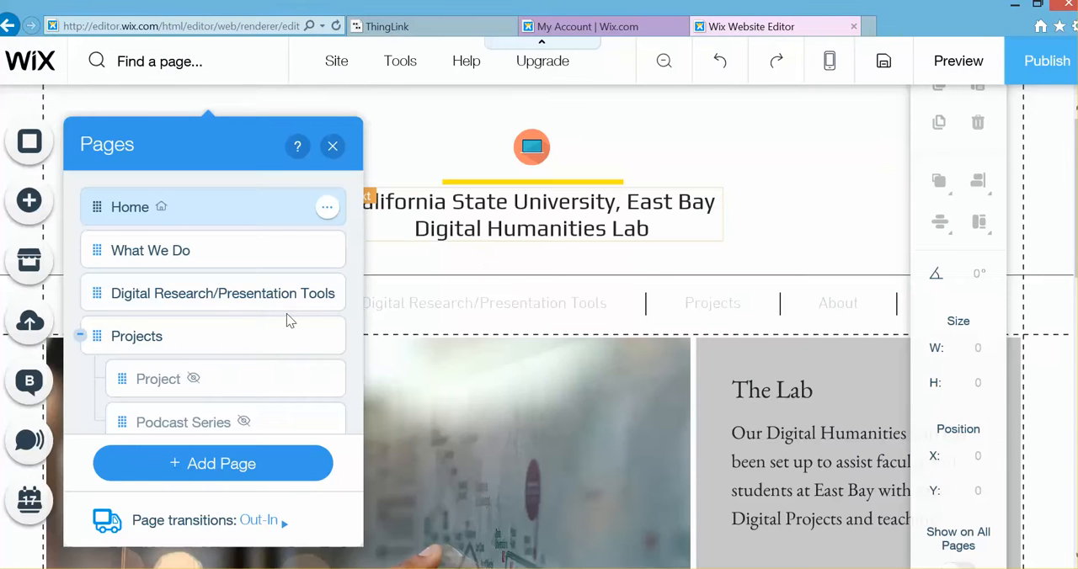
{"action": "mouse_move", "coordinate": [197, 256]}
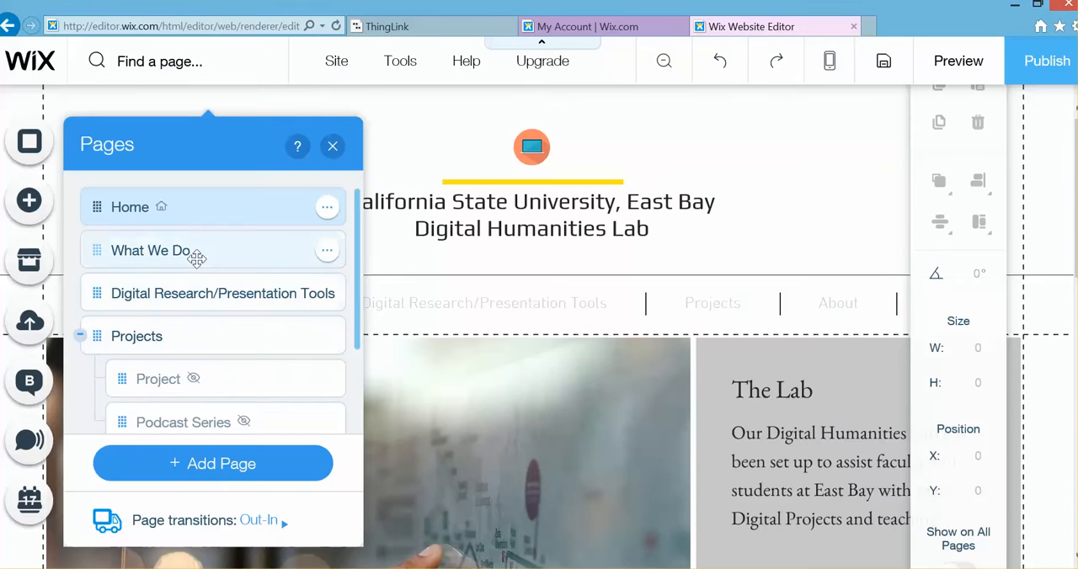
{"action": "mouse_move", "coordinate": [327, 207]}
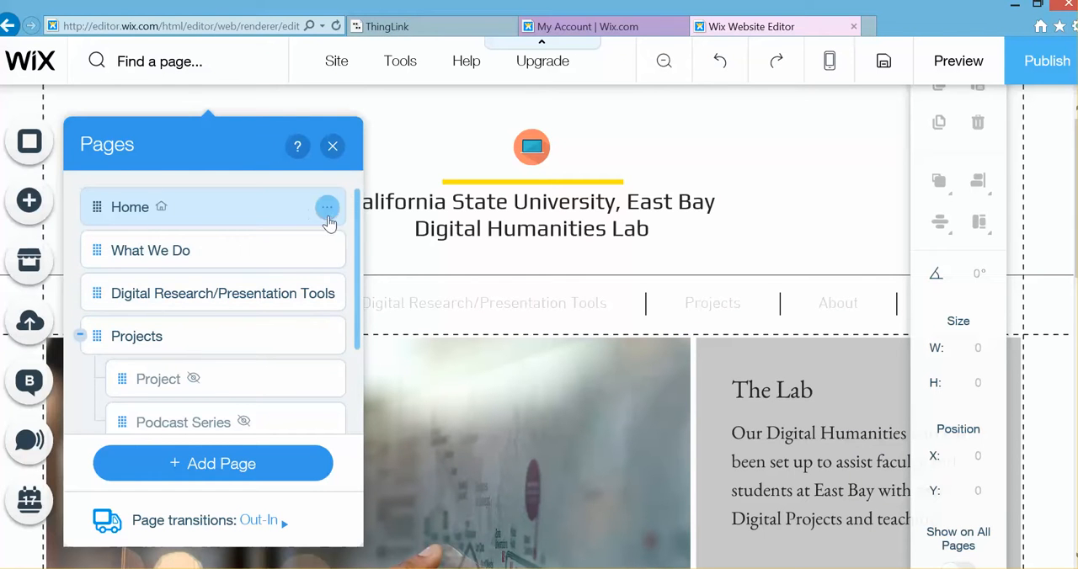
{"action": "mouse_move", "coordinate": [212, 463]}
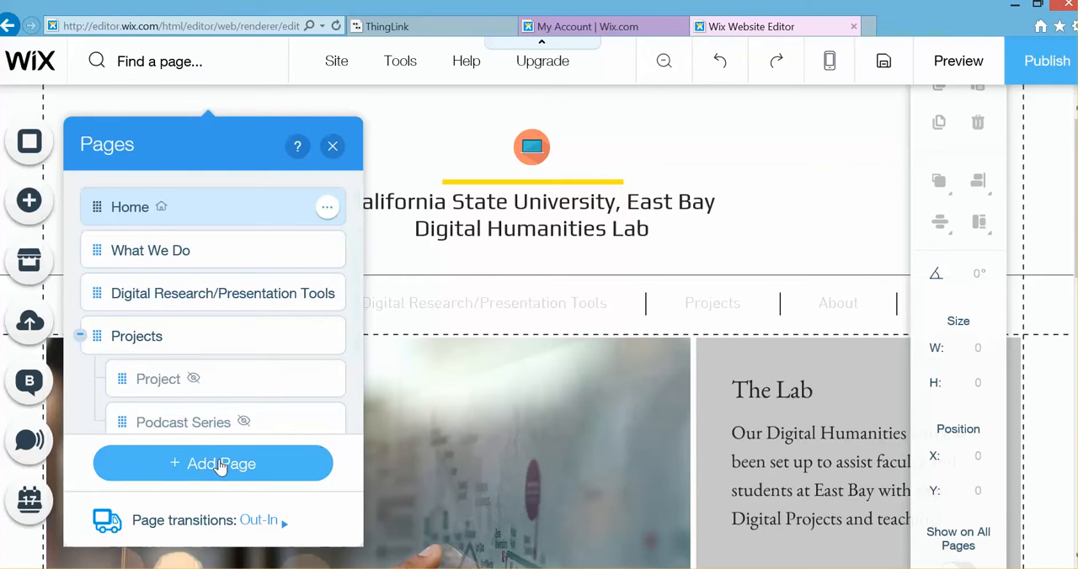
{"action": "left_click", "coordinate": [213, 463]}
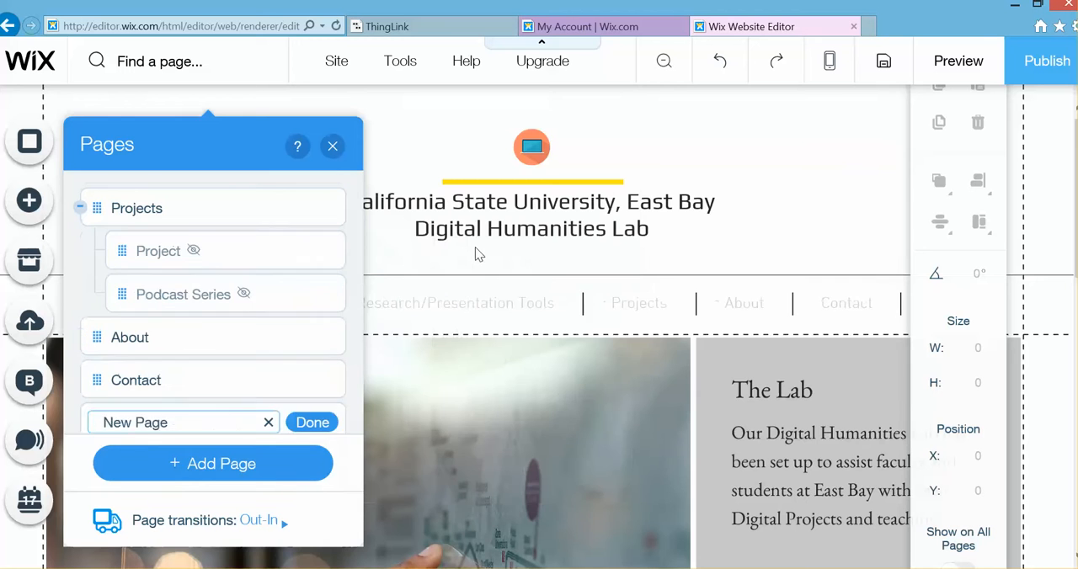
{"action": "triple_click", "coordinate": [182, 421]}
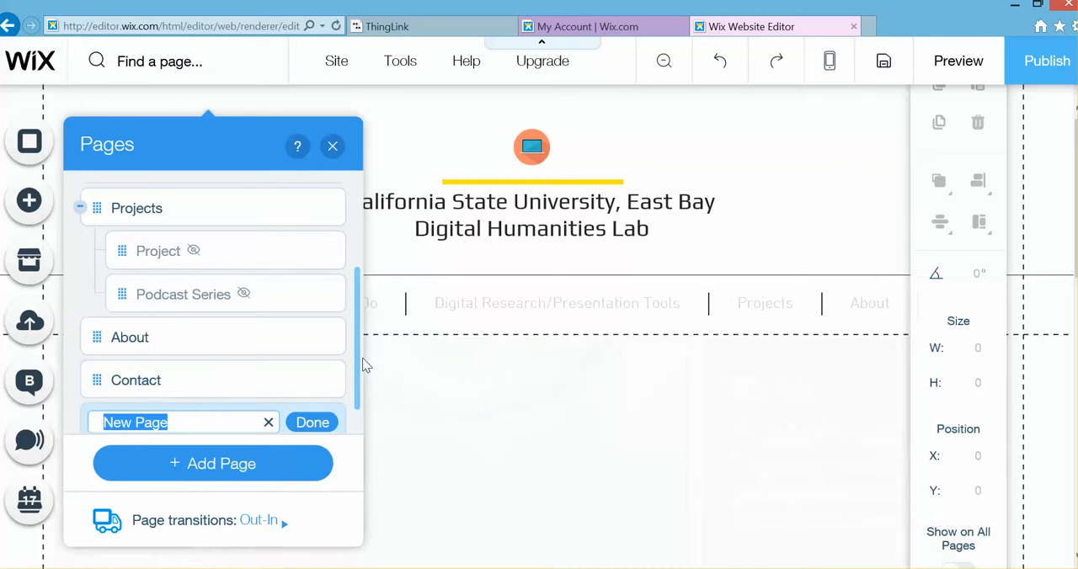
{"action": "type", "text": "Intern"}
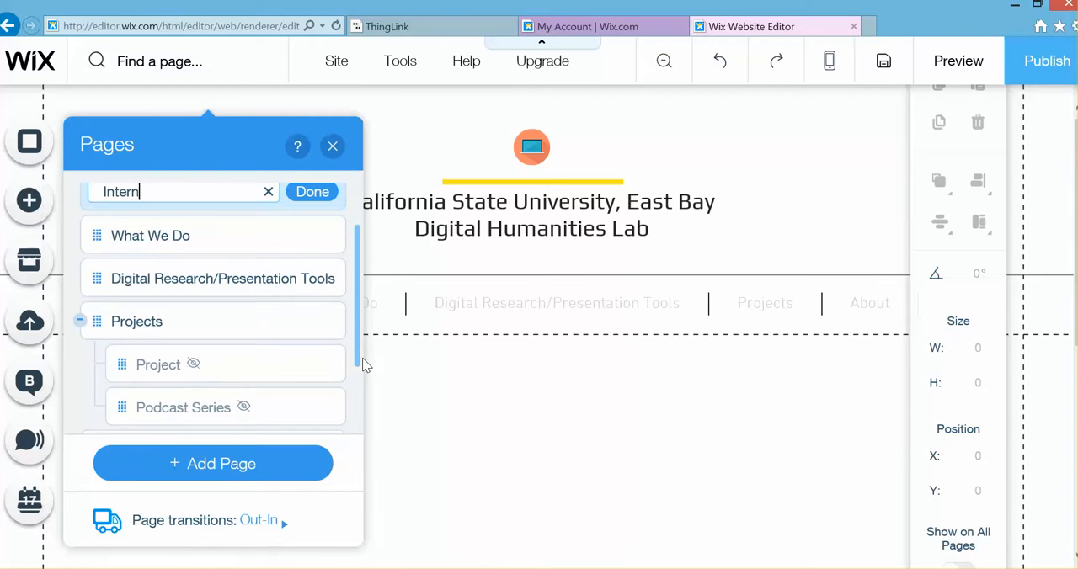
{"action": "type", "text": "Interactive Video"}
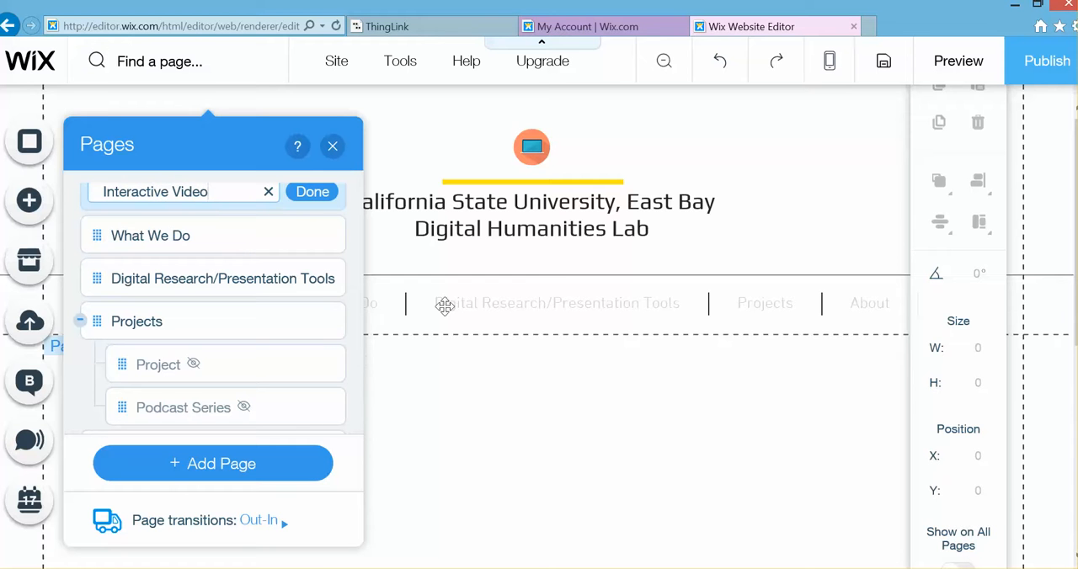
{"action": "left_click", "coordinate": [312, 193]}
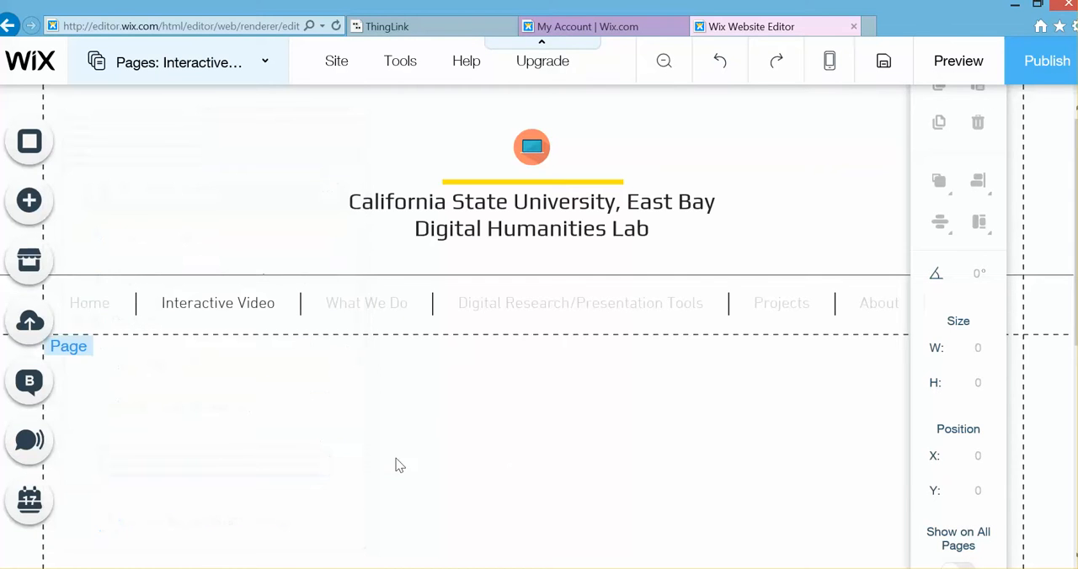
{"action": "mouse_move", "coordinate": [229, 453]}
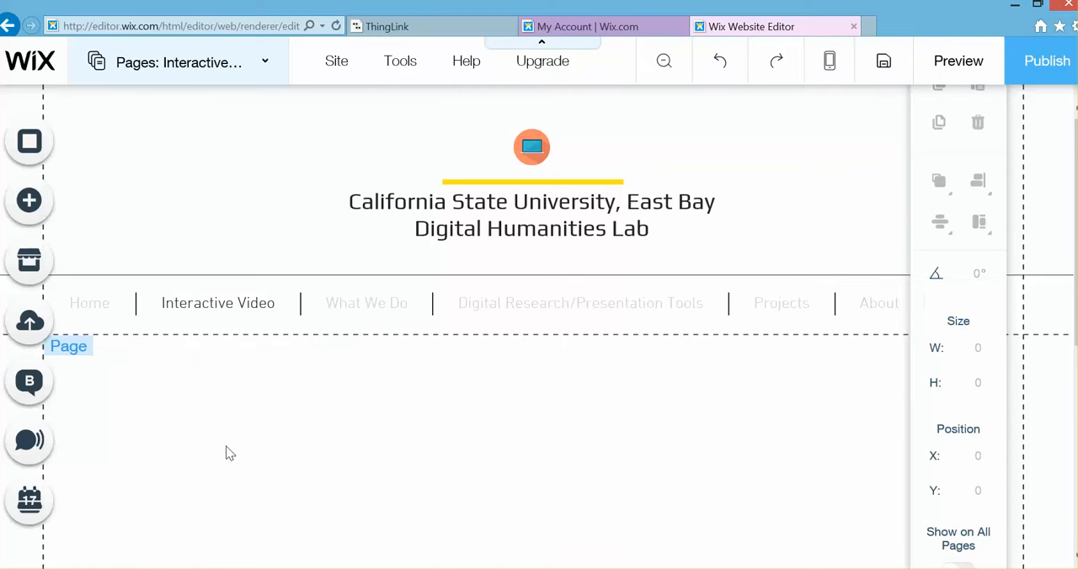
{"action": "mouse_move", "coordinate": [30, 200]}
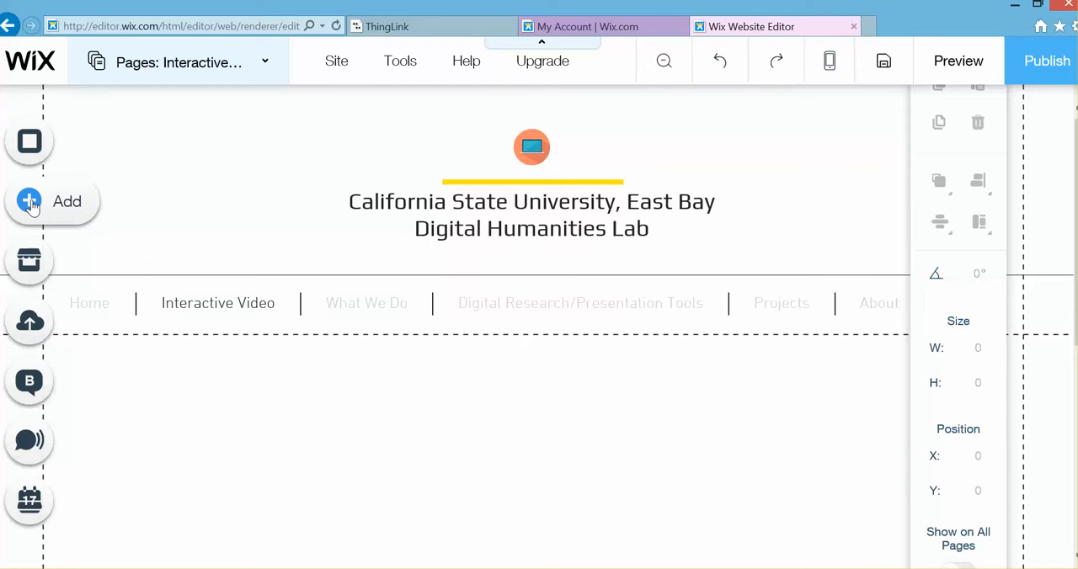
- Drop an empty Embed a Site HTML box onto the Interactive Video page
{"action": "left_click", "coordinate": [31, 200]}
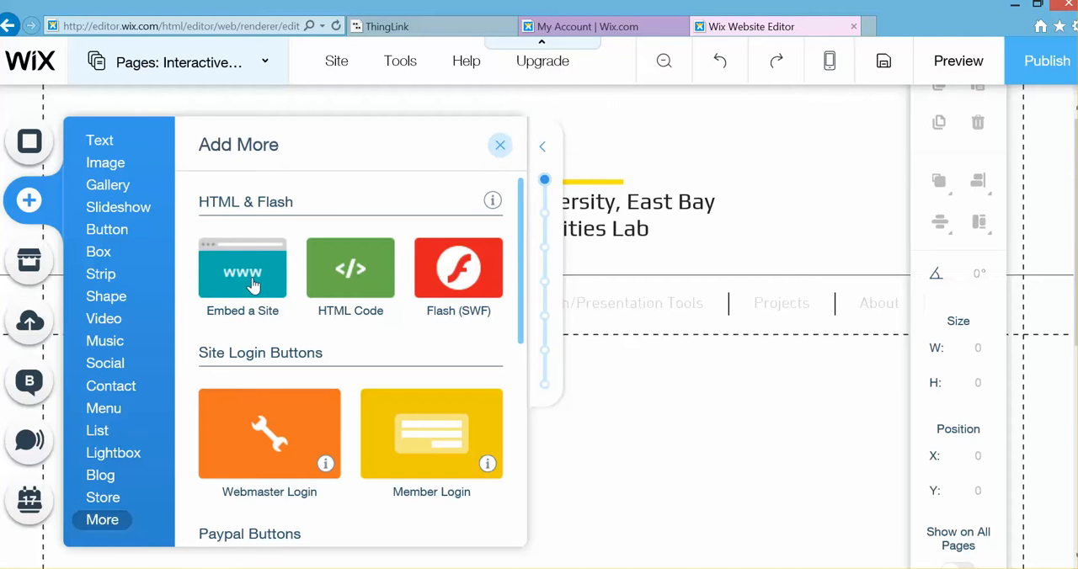
{"action": "left_click", "coordinate": [242, 268]}
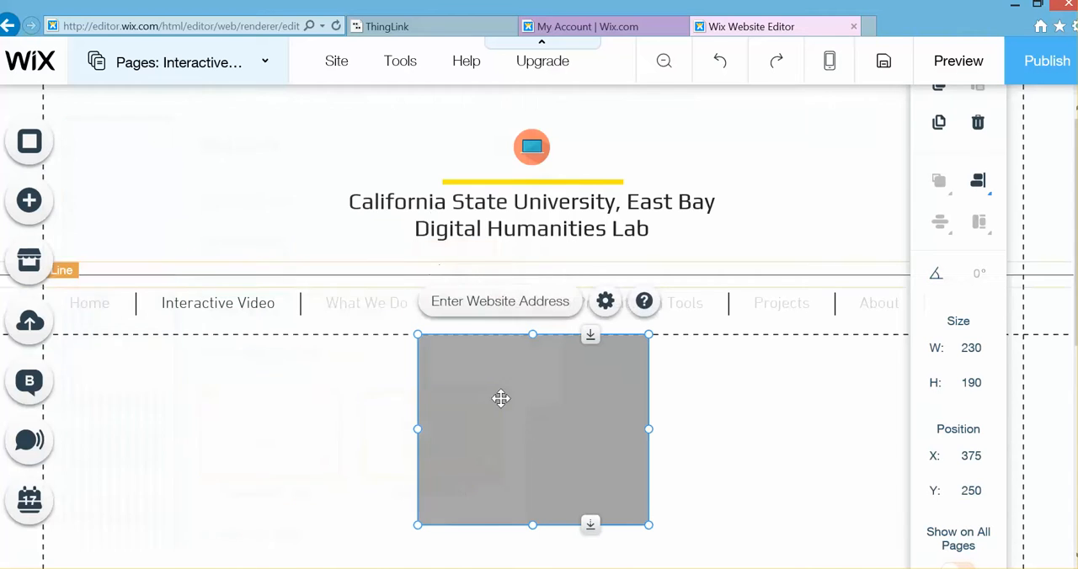
{"action": "mouse_move", "coordinate": [506, 458]}
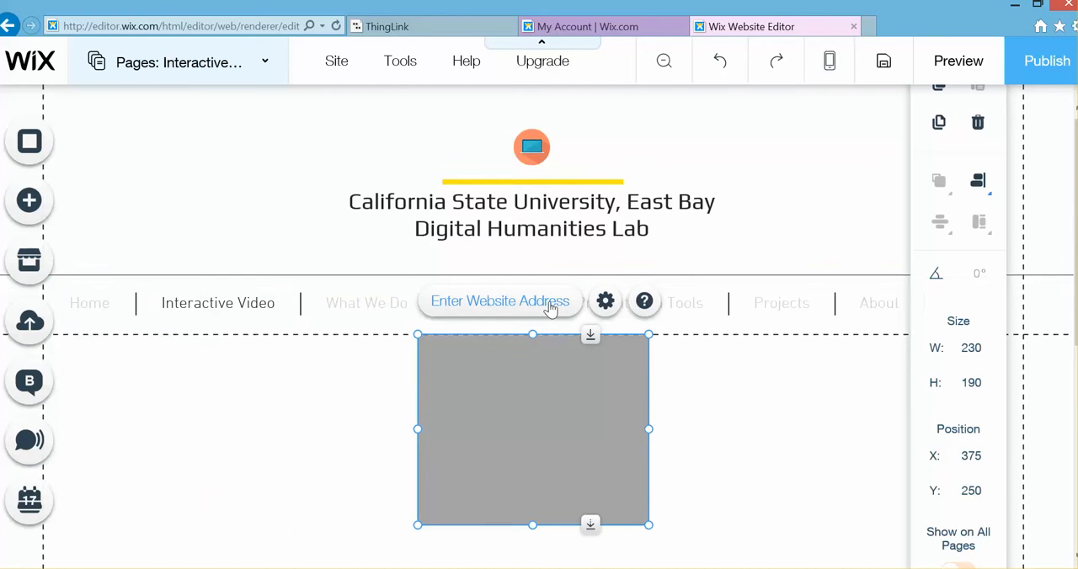
- Set the HTML box to Code mode with the ThingLink iframe pasted in and apply it
{"action": "left_click", "coordinate": [605, 300]}
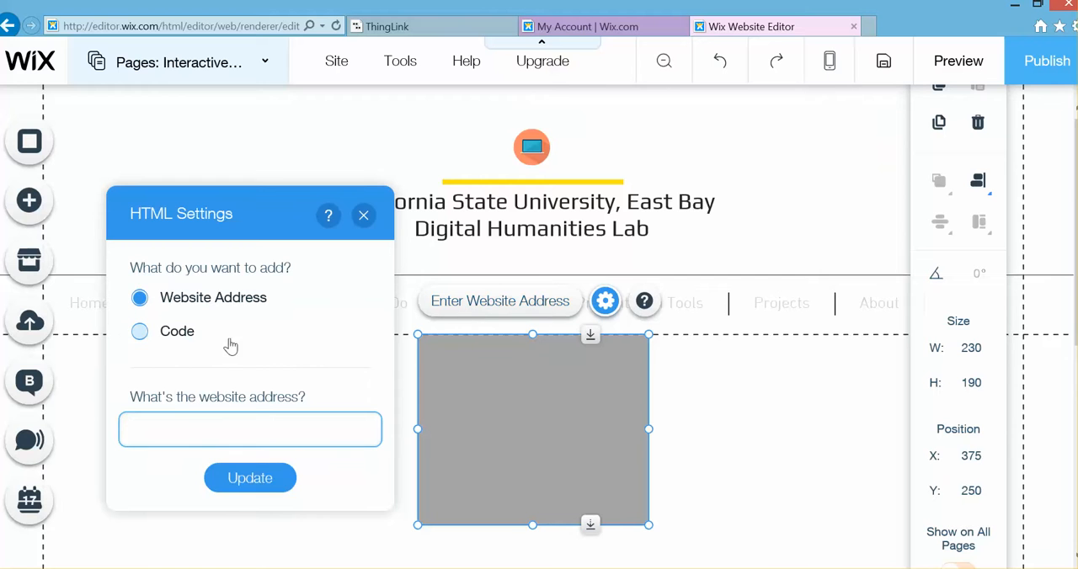
{"action": "left_click", "coordinate": [139, 330]}
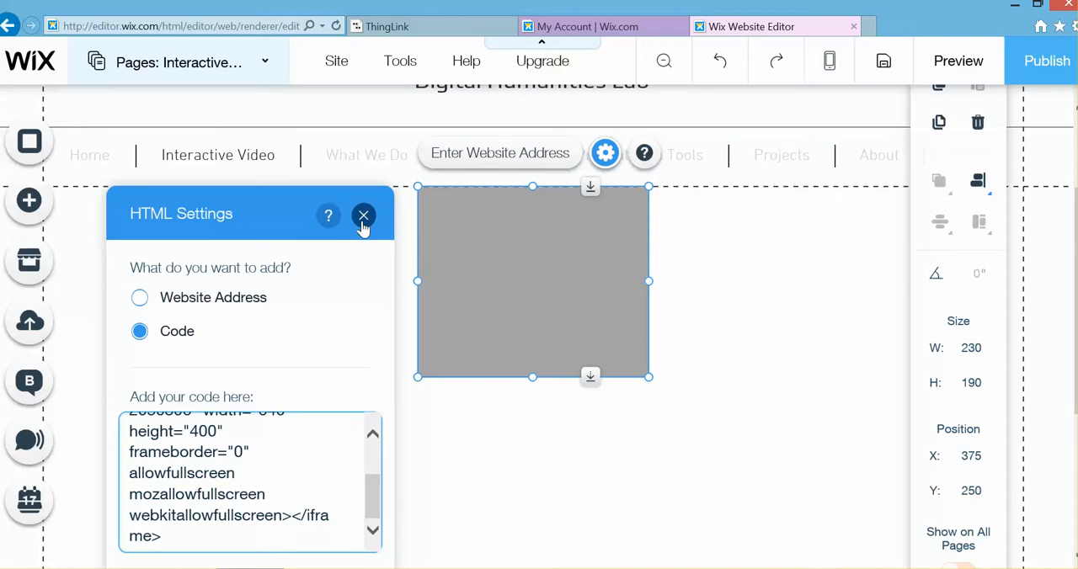
{"action": "left_click", "coordinate": [364, 216]}
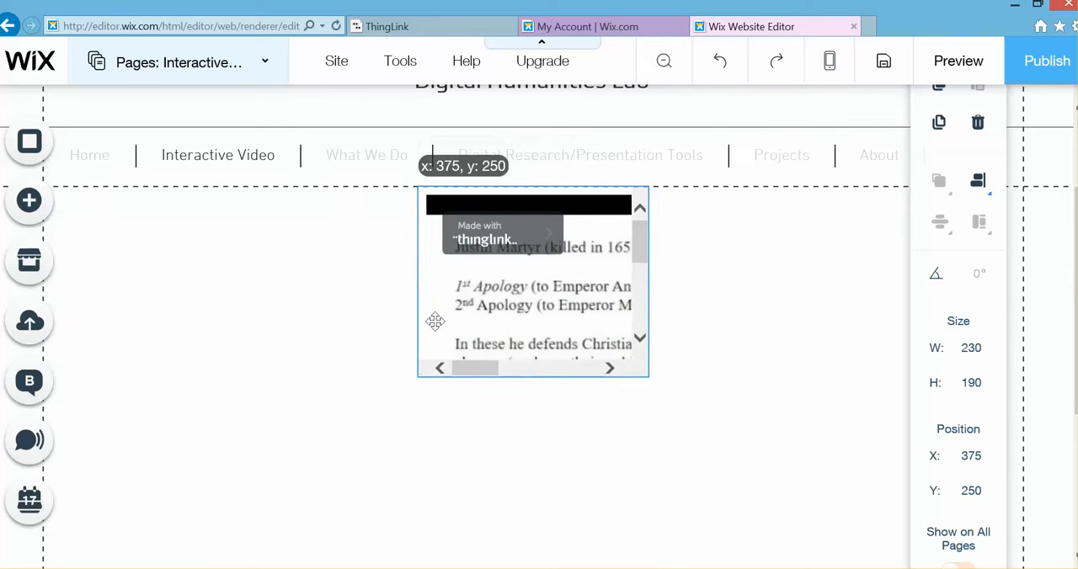
- Move the embed box to x 100 and resize it to roughly 764 × 470
{"action": "left_click_drag", "start_coordinate": [531, 284], "coordinate": [256, 333]}
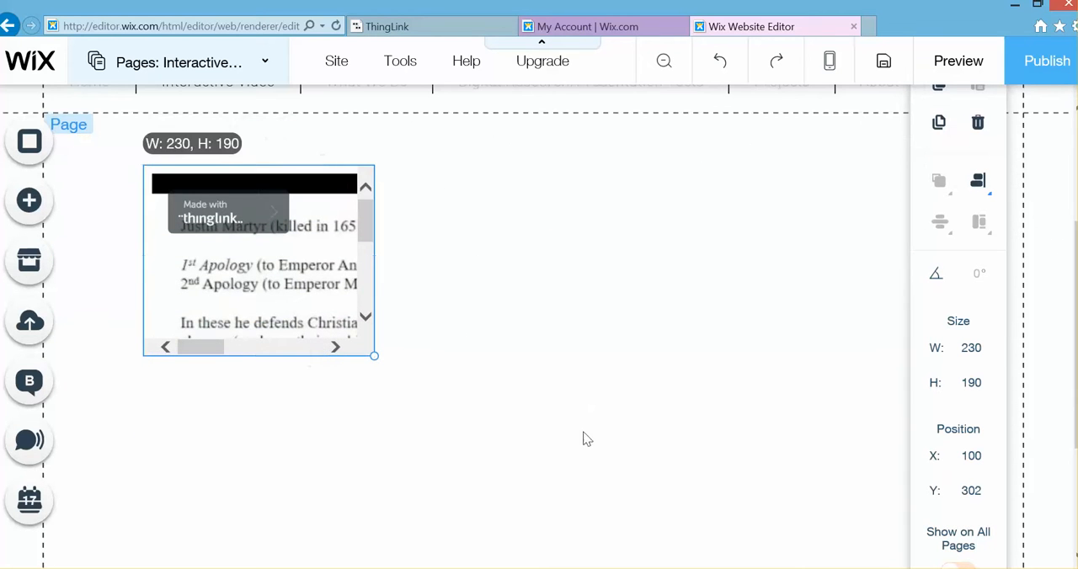
{"action": "left_click_drag", "start_coordinate": [374, 356], "coordinate": [893, 556]}
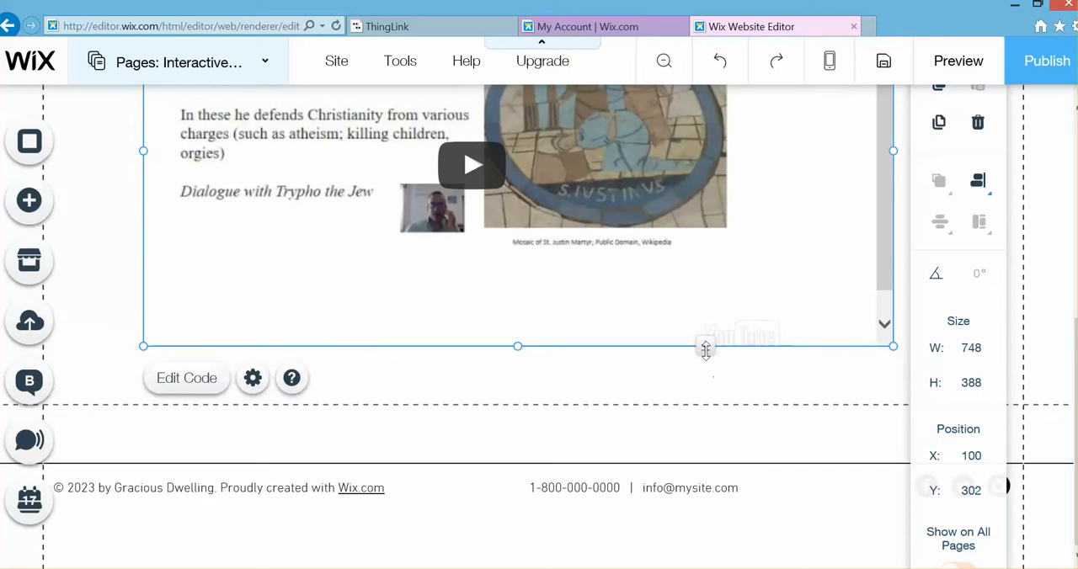
{"action": "left_click_drag", "start_coordinate": [704, 347], "coordinate": [704, 428]}
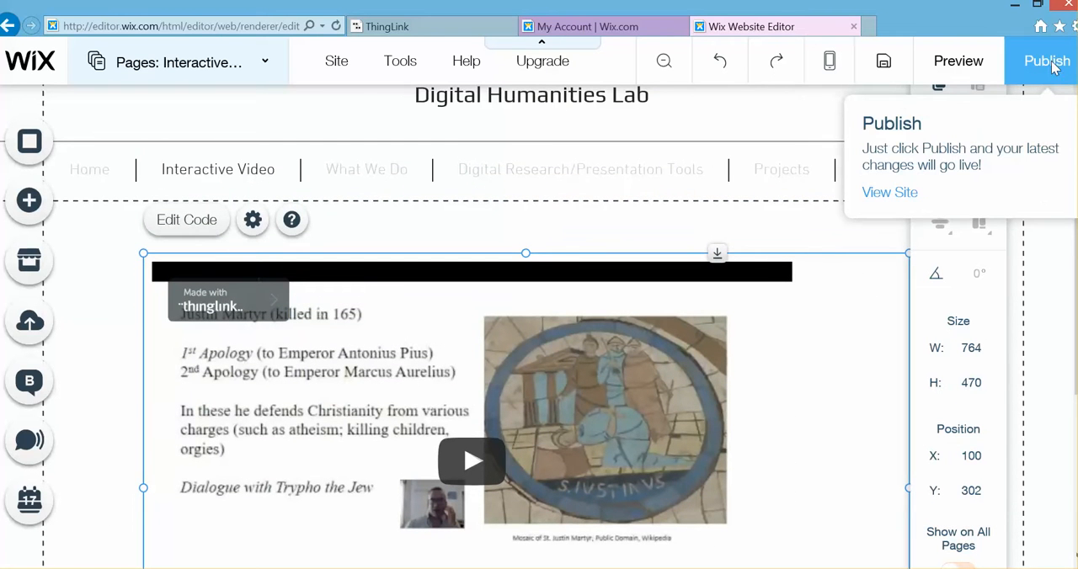
- Publish the site and view the live version in a new tab
{"action": "left_click", "coordinate": [1048, 61]}
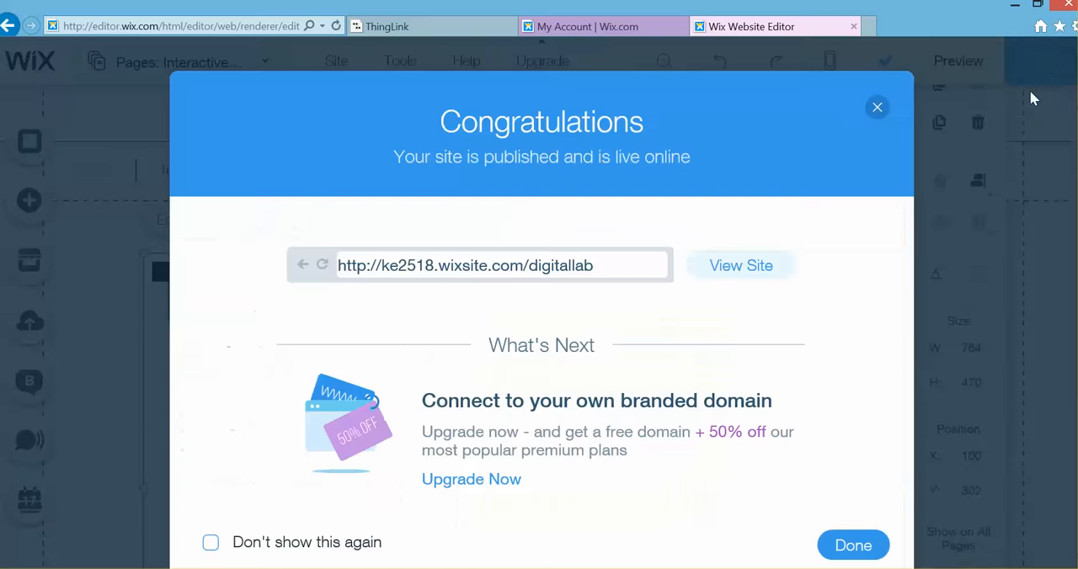
{"action": "mouse_move", "coordinate": [741, 266]}
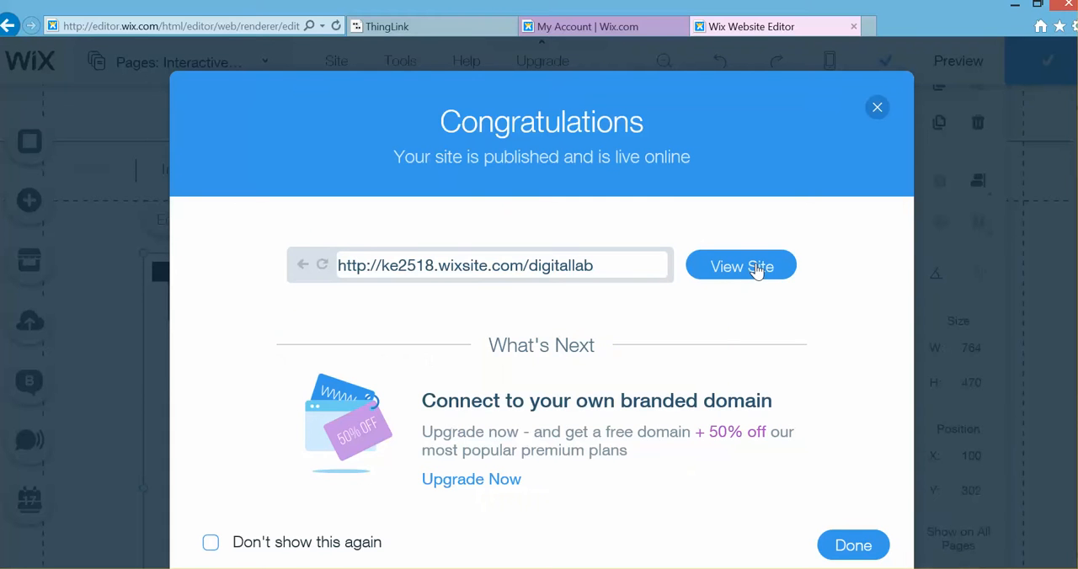
{"action": "left_click", "coordinate": [742, 266]}
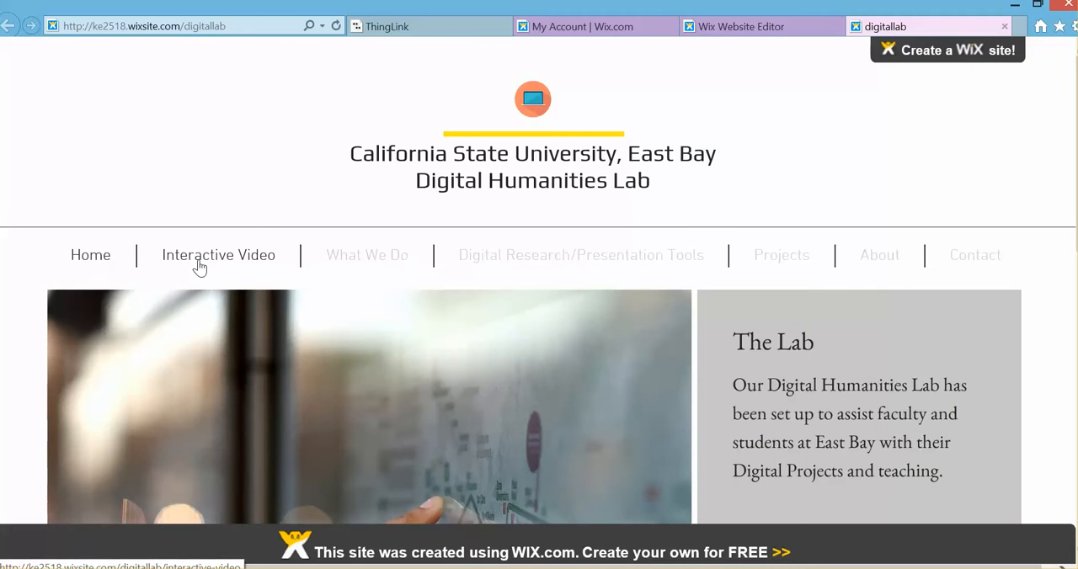
- On the live site, play the ThingLink video and seek to the Justin Martyr slide's tag
{"action": "left_click", "coordinate": [219, 256]}
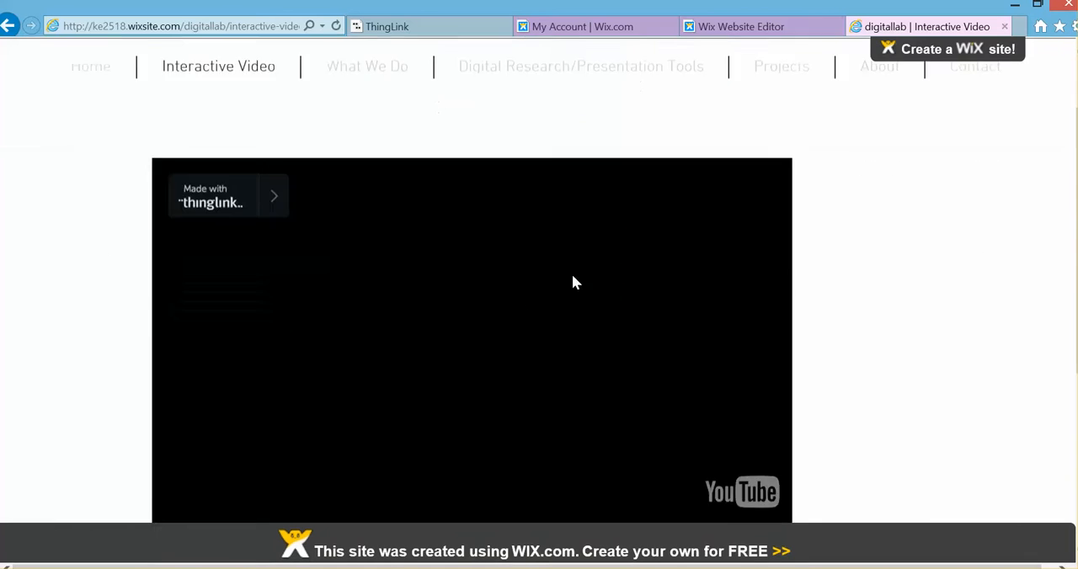
{"action": "left_click", "coordinate": [472, 337]}
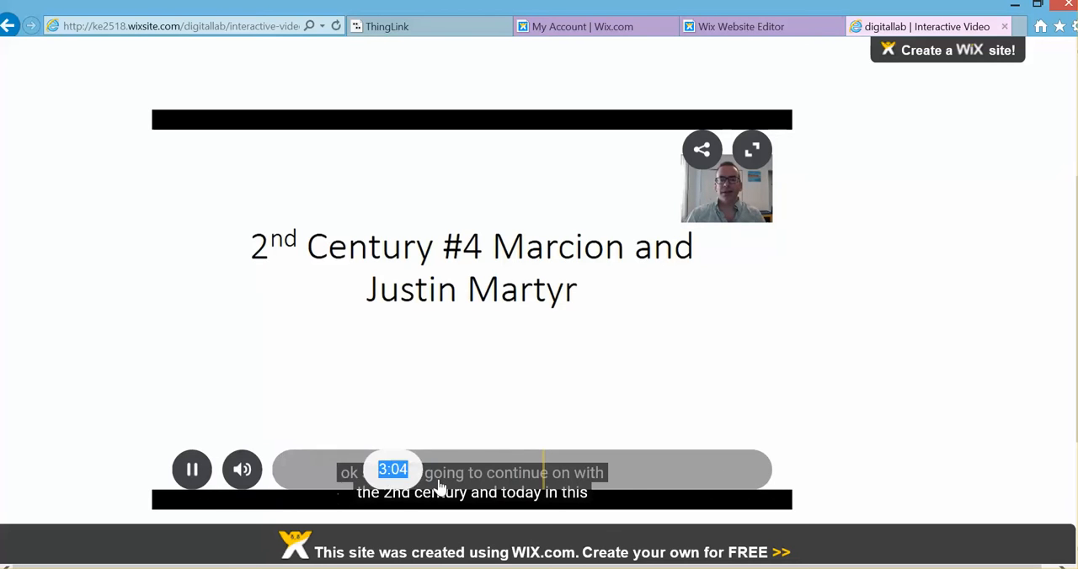
{"action": "left_click", "coordinate": [551, 468]}
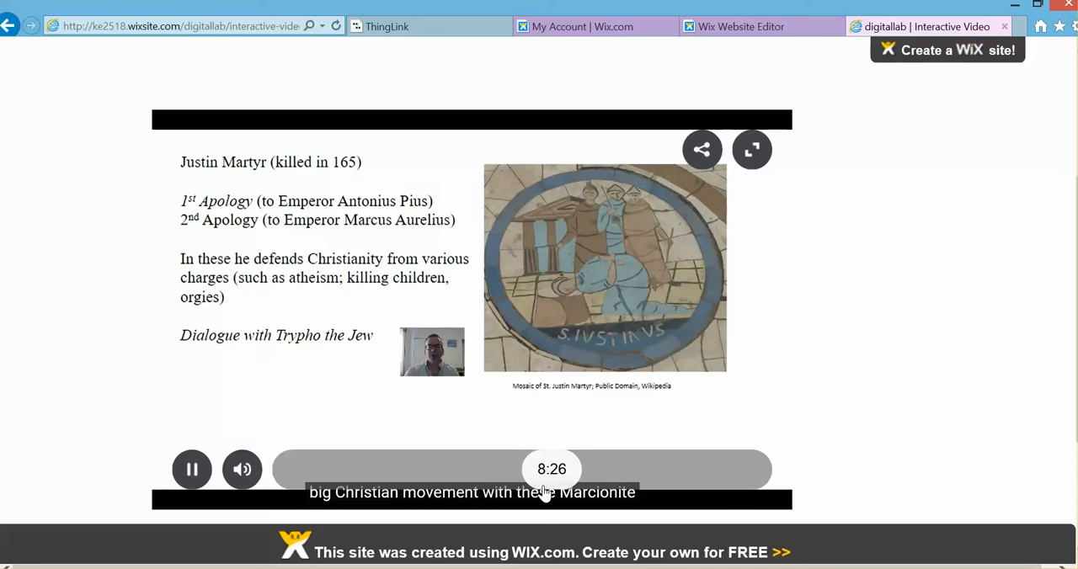
{"action": "mouse_move", "coordinate": [502, 472]}
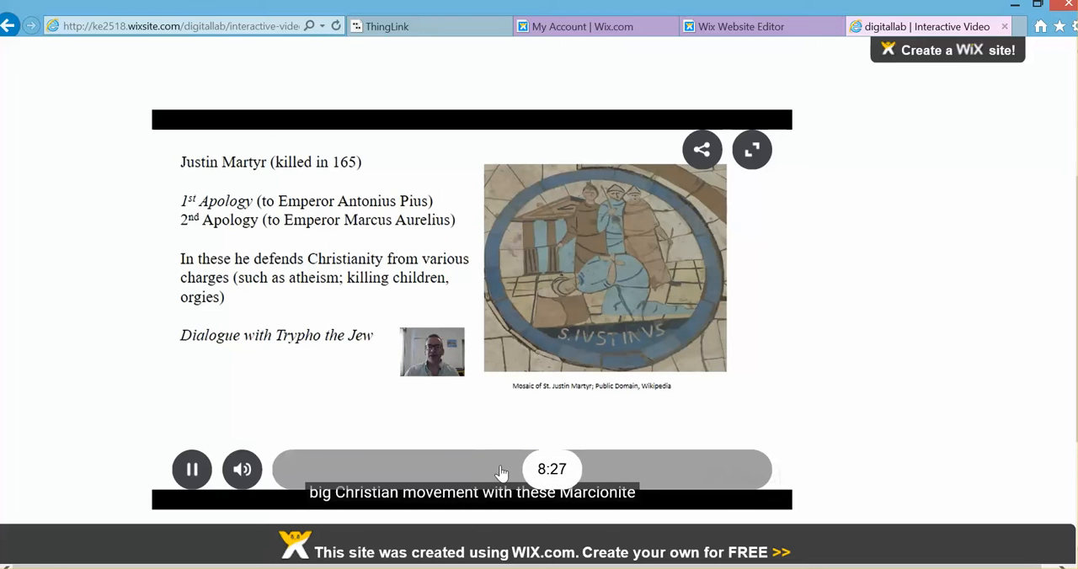
{"action": "left_click", "coordinate": [534, 469]}
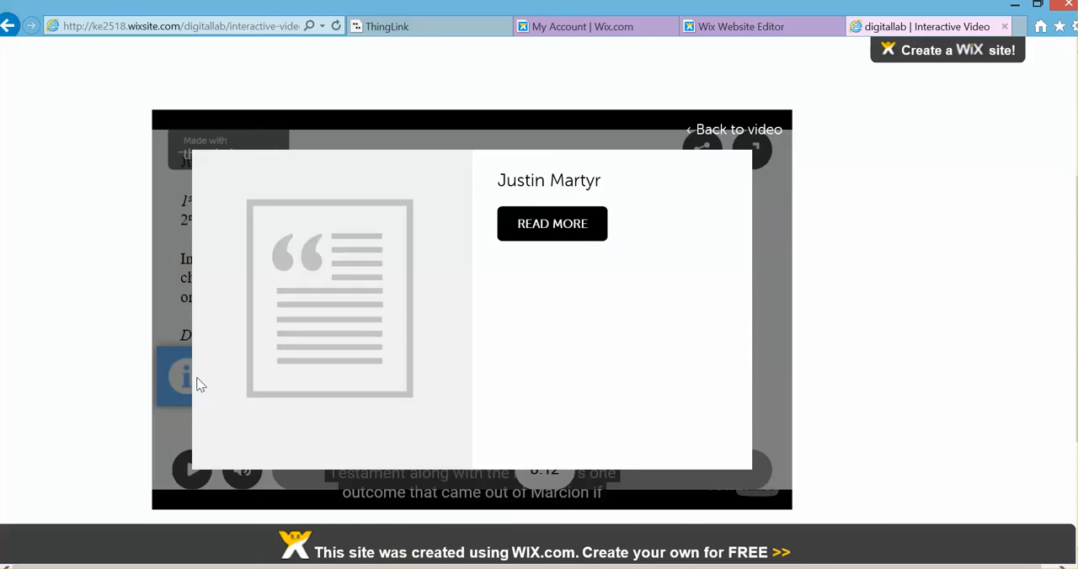
- Follow the Justin Martyr tag's Read More link to Early Christian Writings' St. Justin Martyr page
{"action": "left_click", "coordinate": [553, 222]}
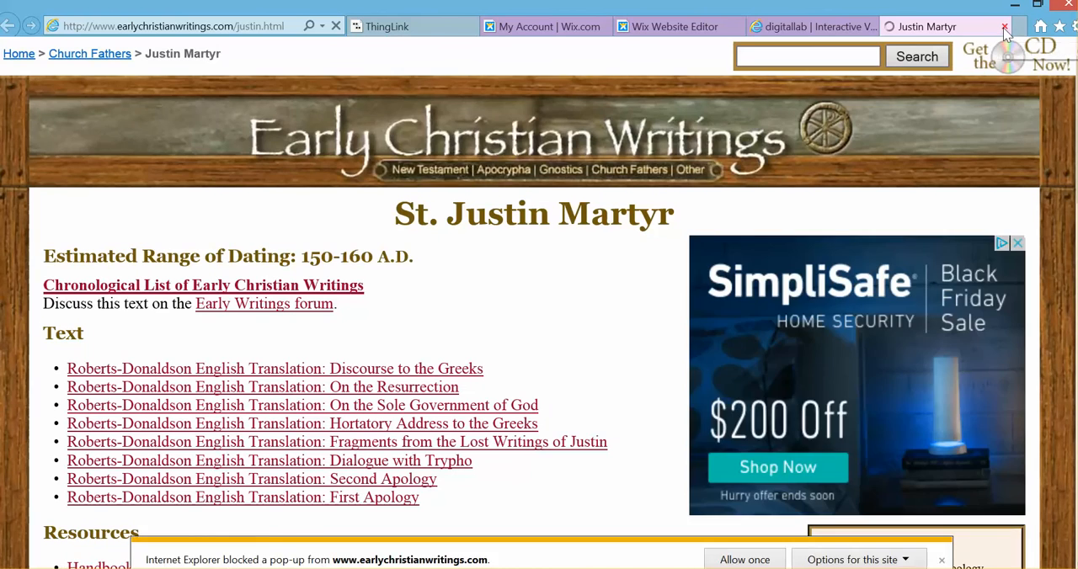
{"action": "left_click", "coordinate": [1004, 27]}
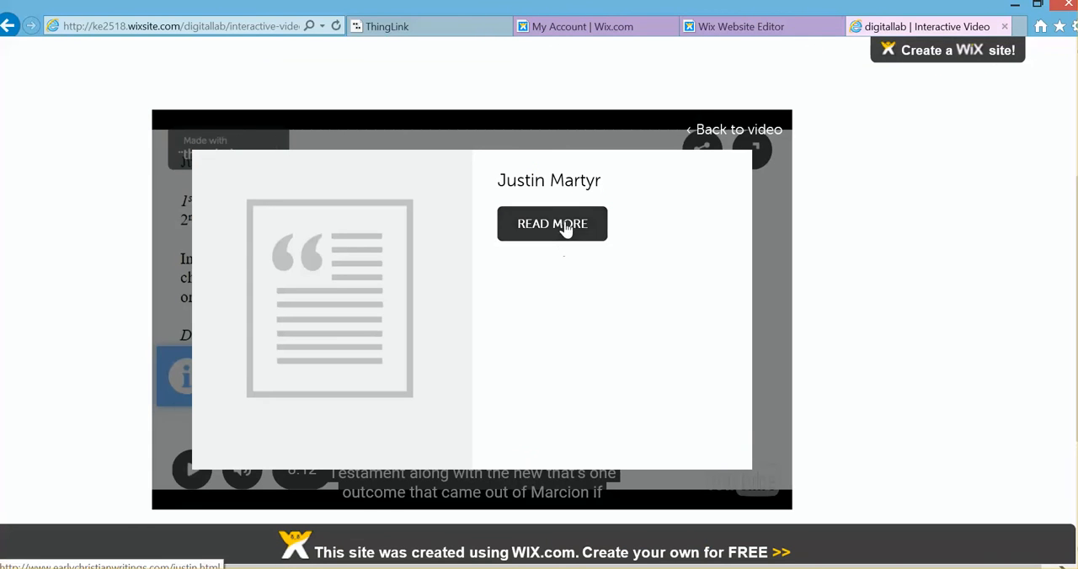
{"action": "left_click", "coordinate": [552, 222]}
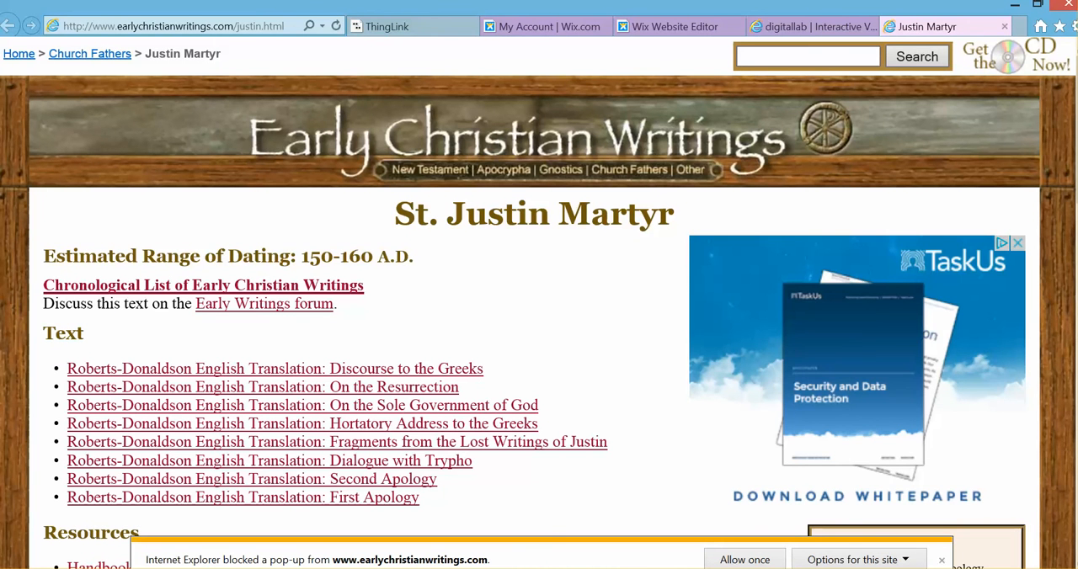